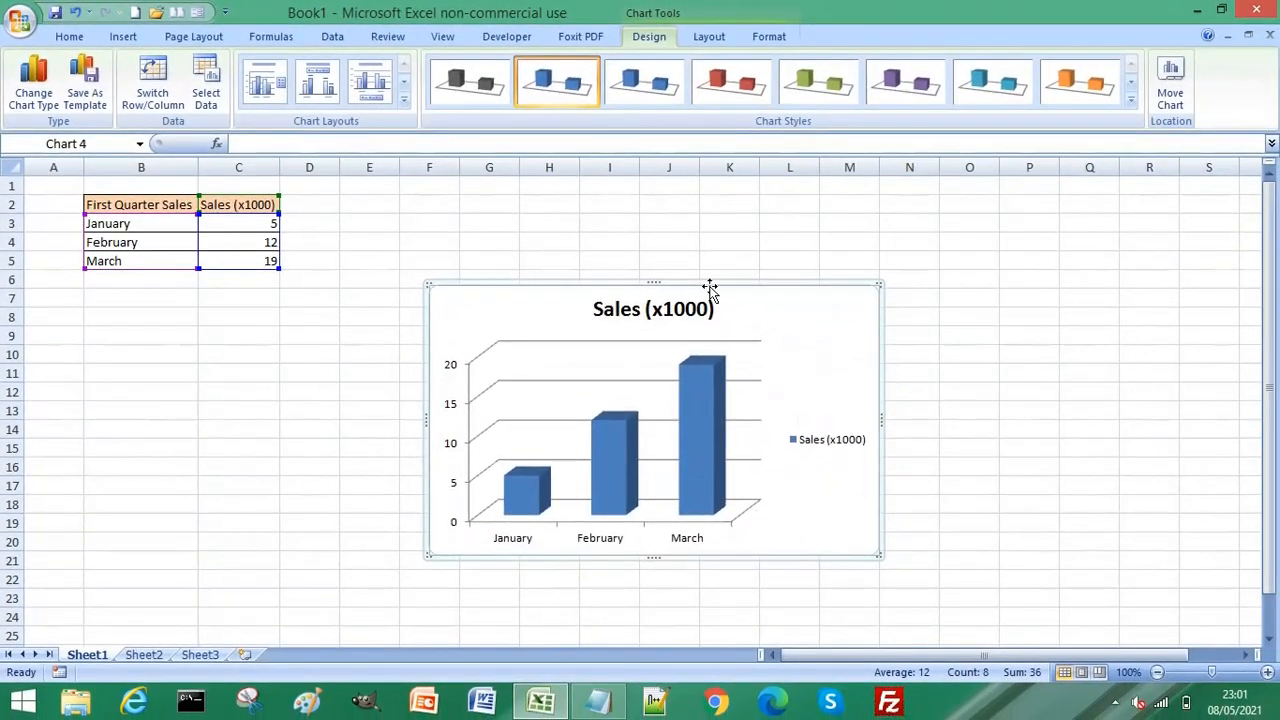
{"action": "mouse_move", "coordinate": [804, 330]}
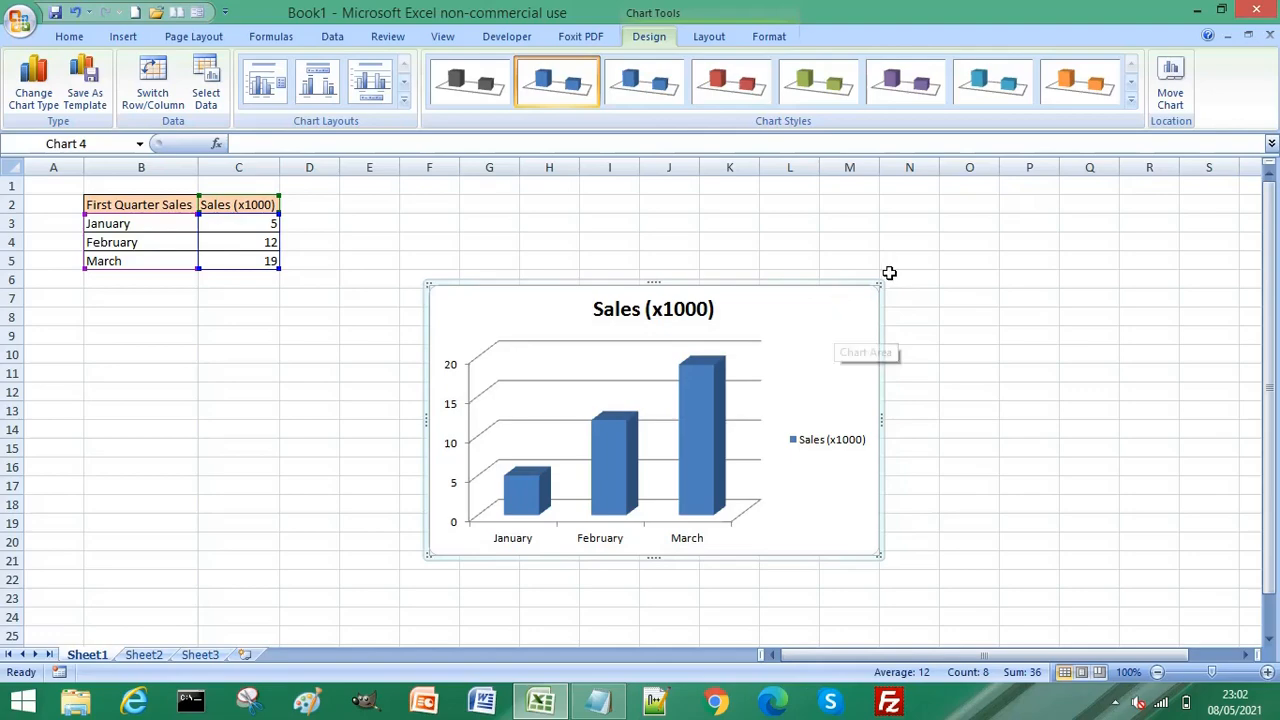
{"action": "mouse_move", "coordinate": [1056, 196]}
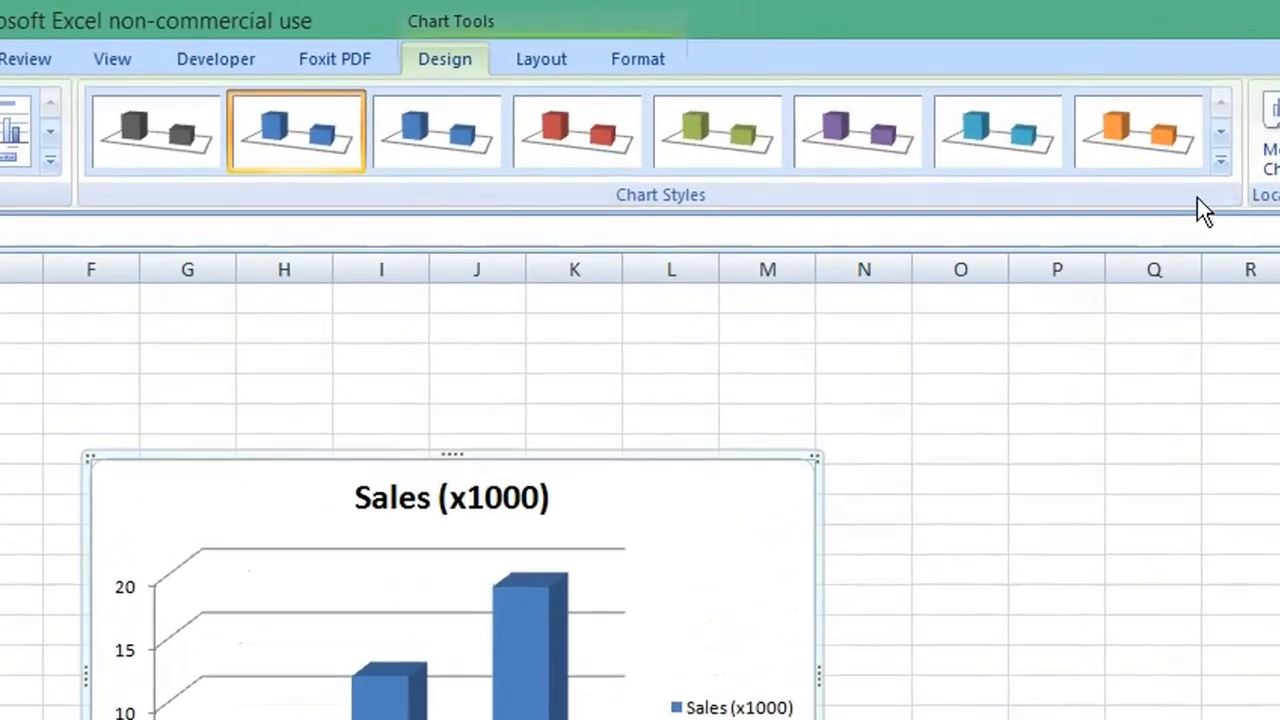
{"action": "mouse_move", "coordinate": [1220, 160]}
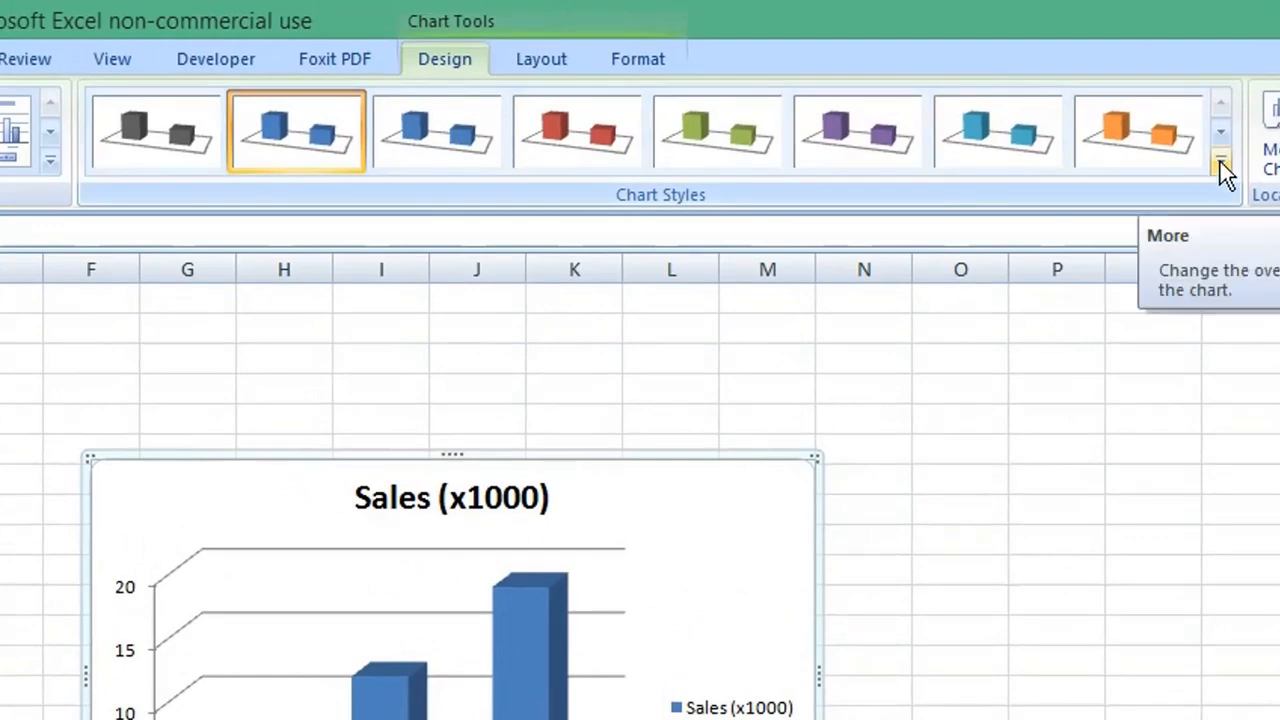
Expand the Chart Styles gallery to reach the black-background 3D column styles.
{"action": "left_click", "coordinate": [1220, 160]}
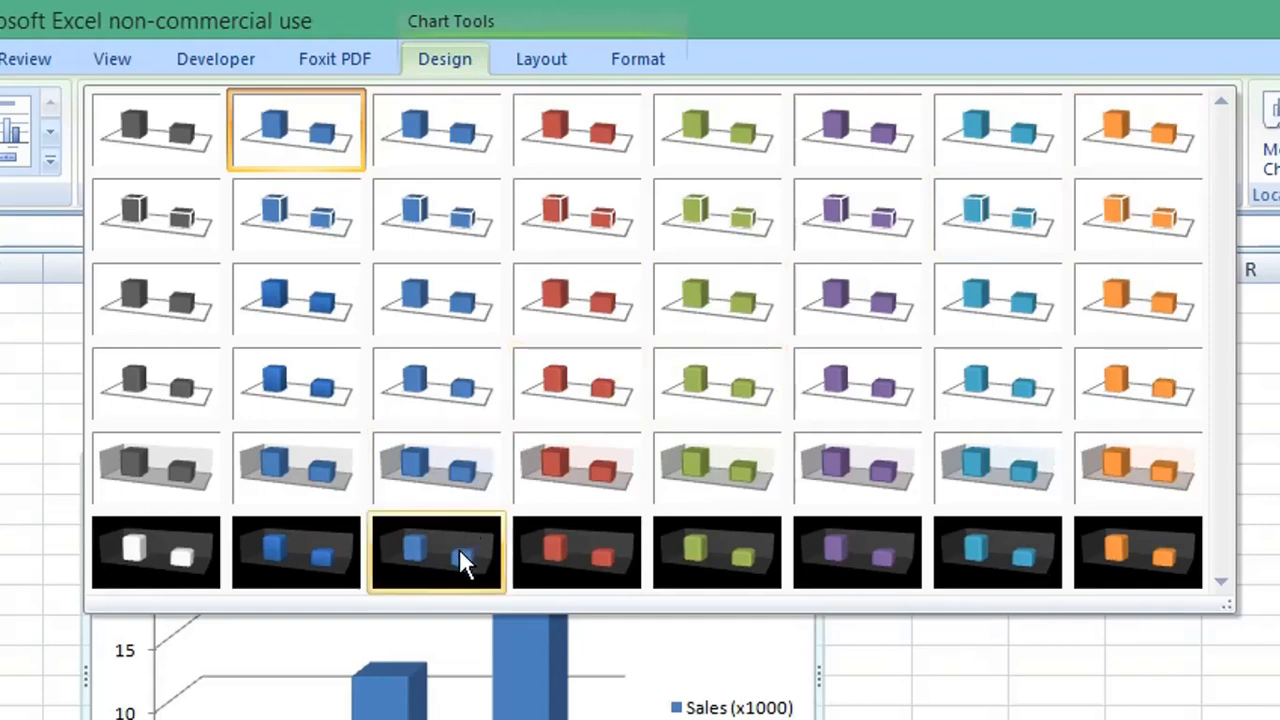
{"action": "mouse_move", "coordinate": [444, 584]}
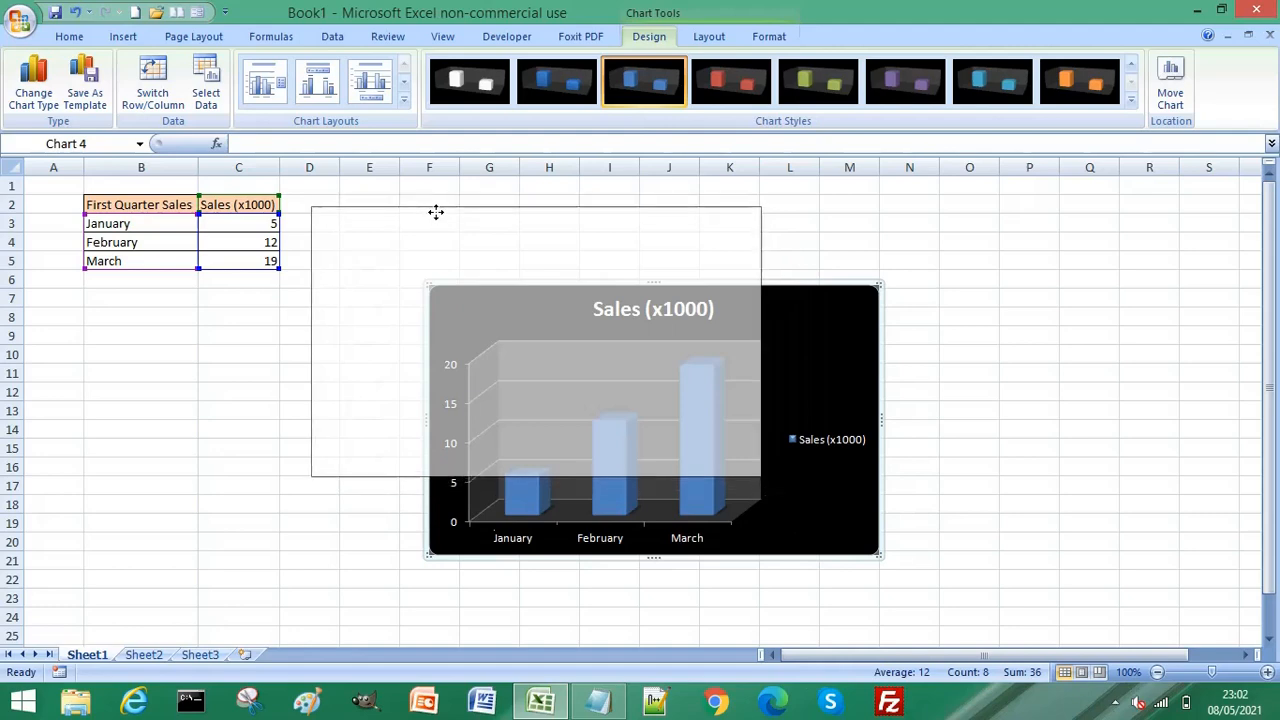
Enlarge the black Sales (x1000) chart by its corner handle to span most of the sheet.
{"action": "left_click_drag", "start_coordinate": [878, 558], "coordinate": [760, 478]}
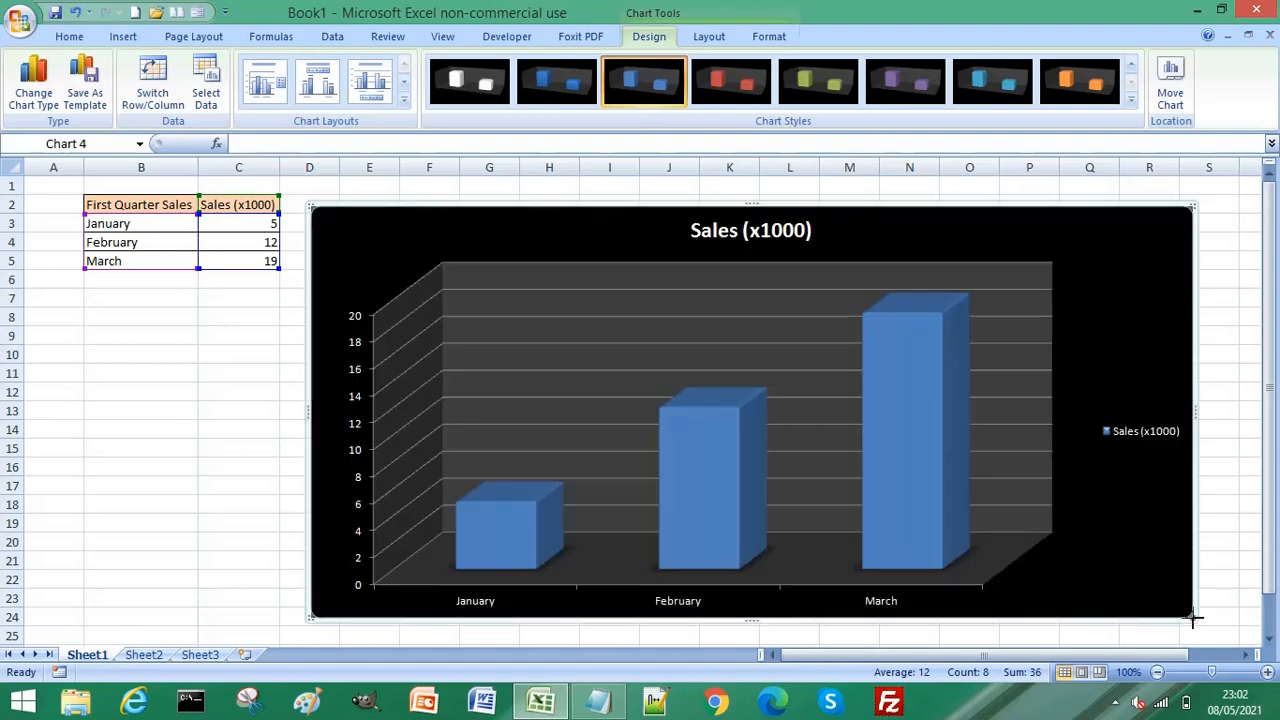
{"action": "mouse_move", "coordinate": [270, 460]}
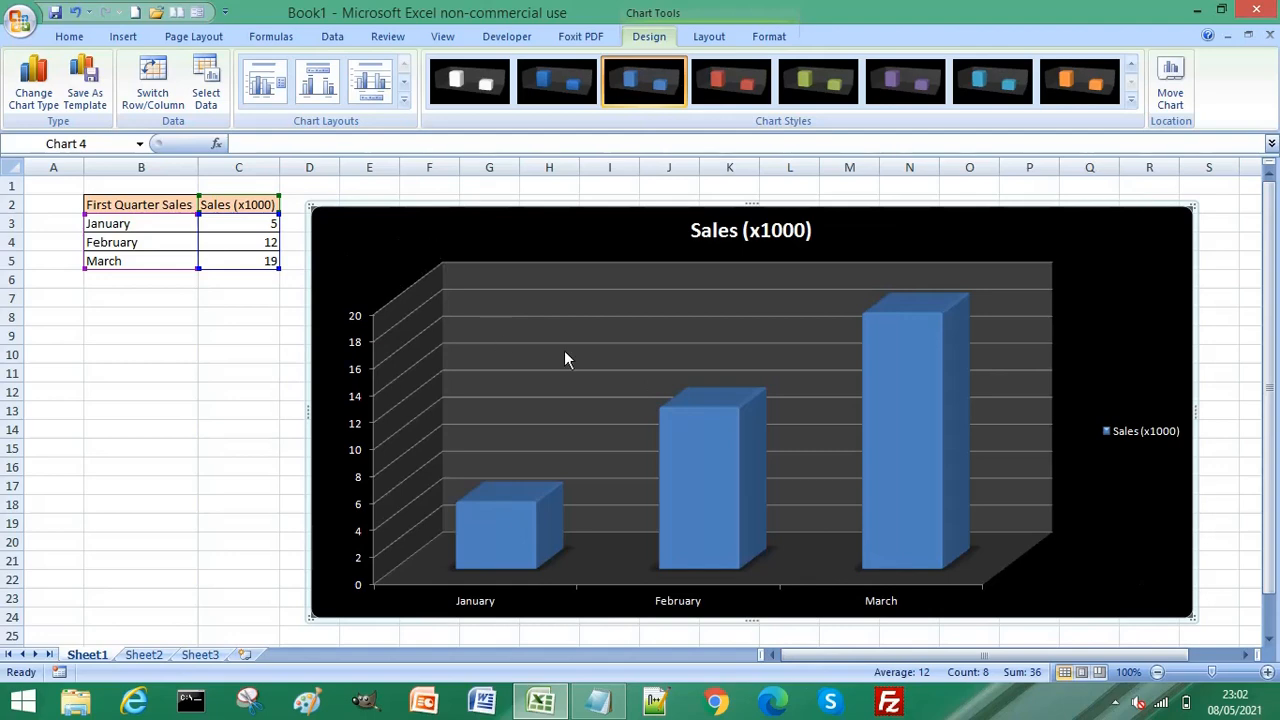
{"action": "mouse_move", "coordinate": [392, 336]}
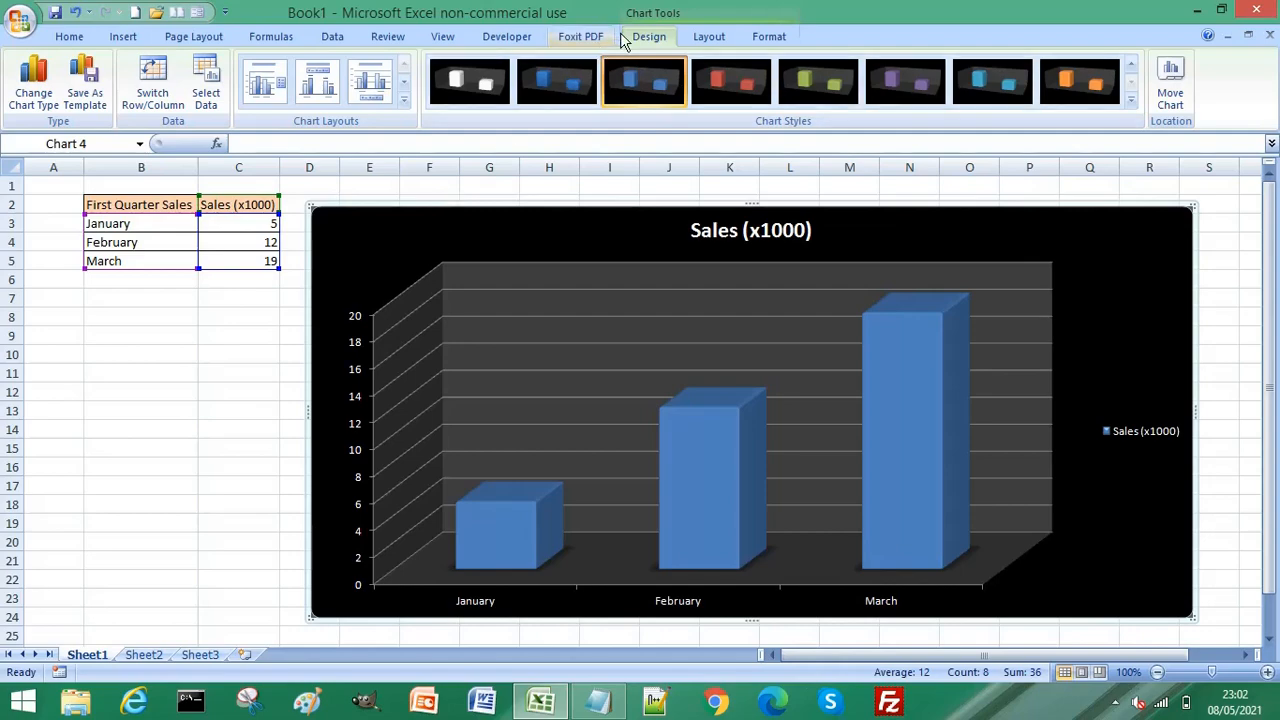
{"action": "mouse_move", "coordinate": [556, 82]}
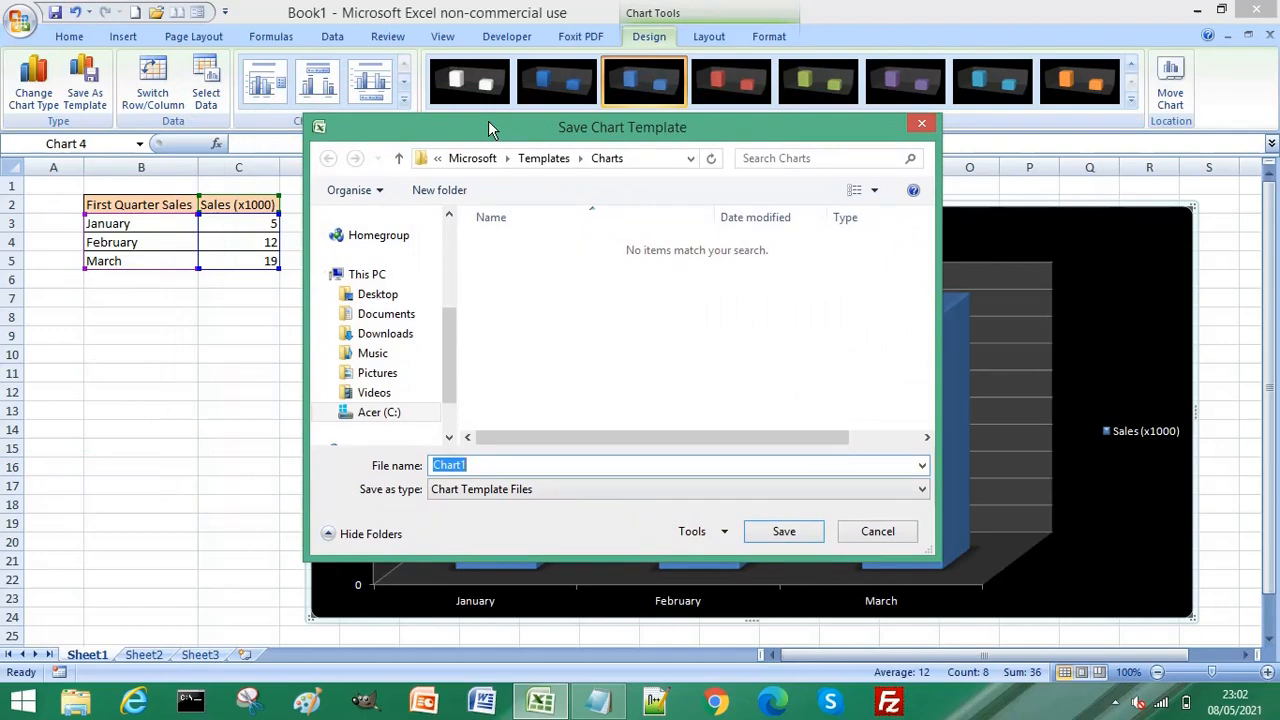
{"action": "mouse_move", "coordinate": [588, 184]}
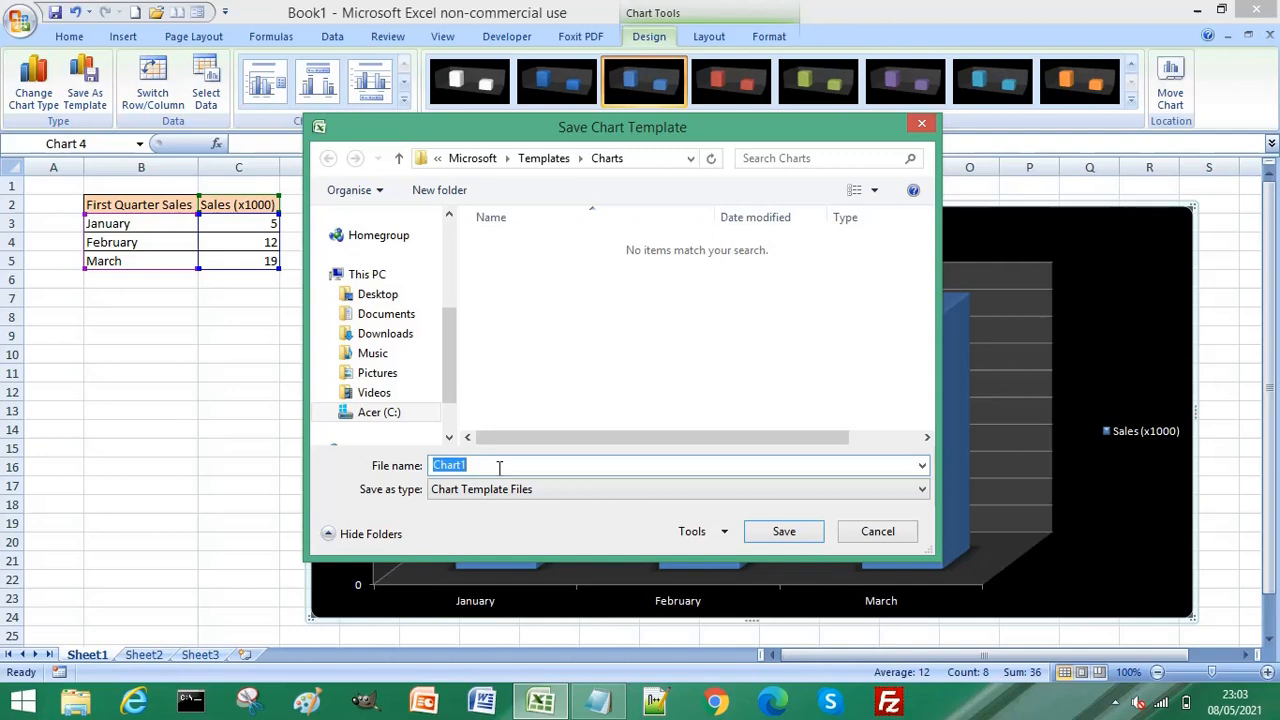
Save the black 3D chart design as a chart template named 'Default Chart Style'.
{"action": "type", "text": "Default"}
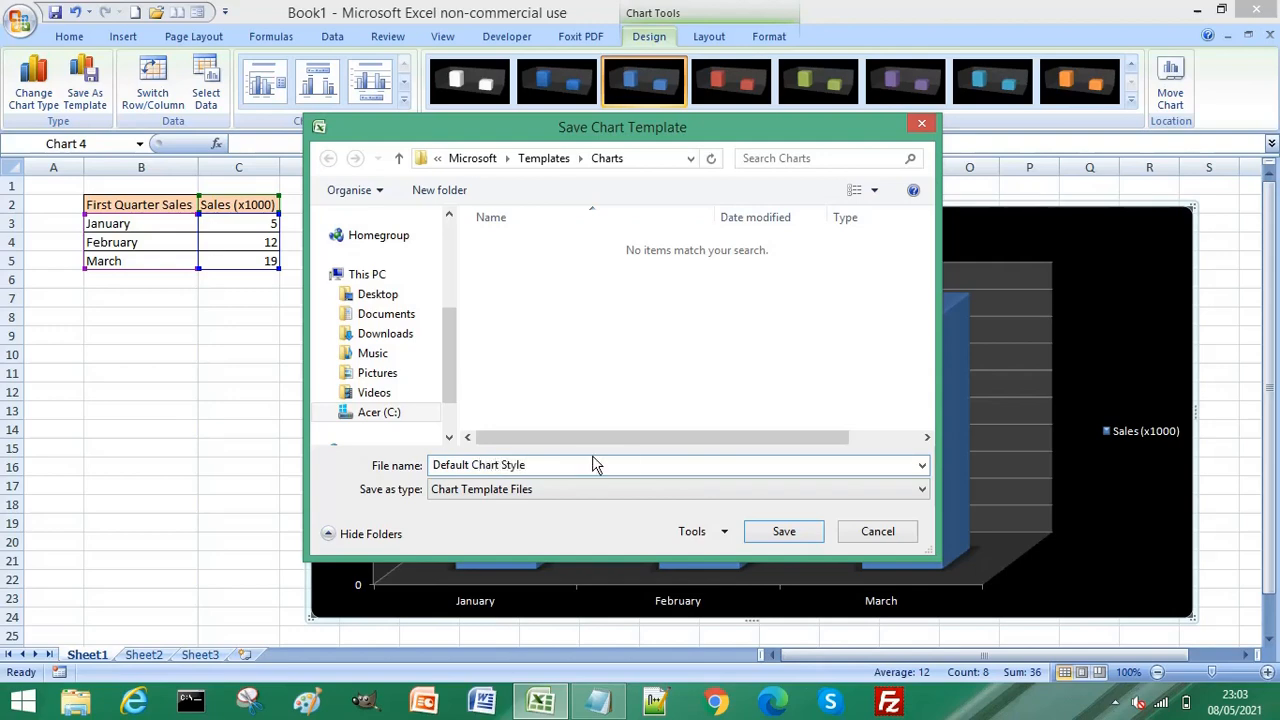
{"action": "left_click", "coordinate": [876, 532]}
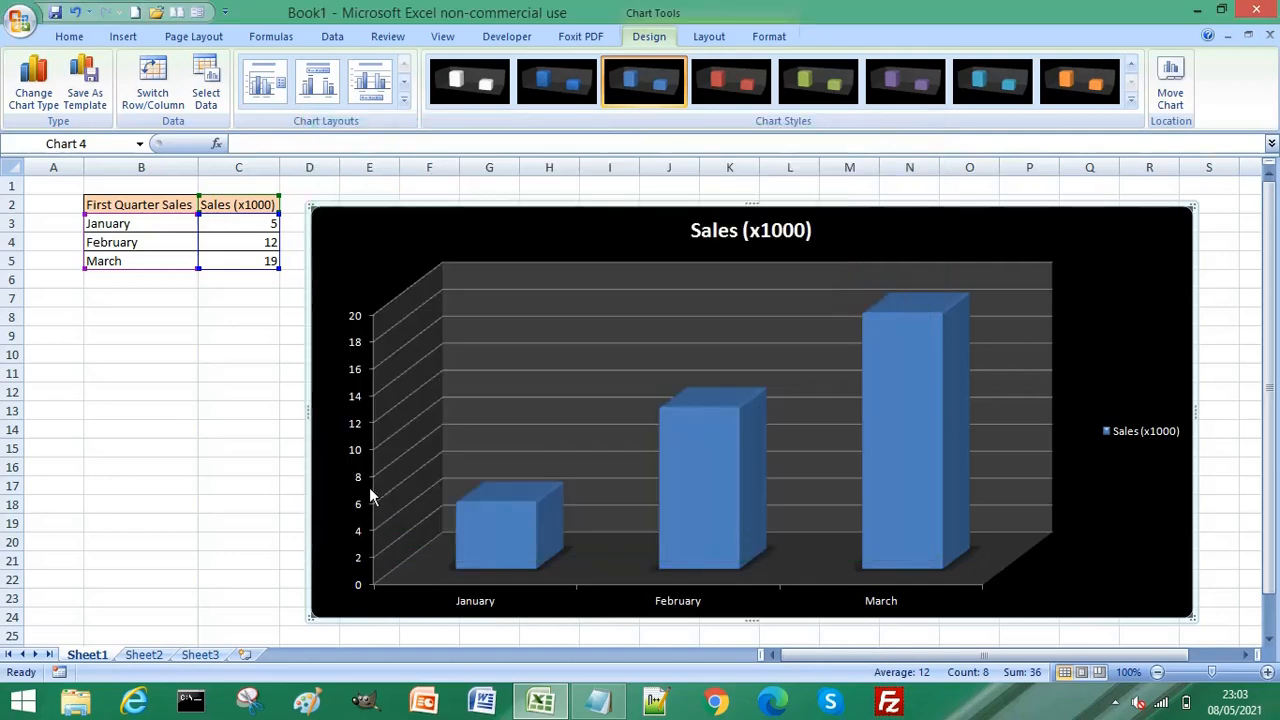
{"action": "mouse_move", "coordinate": [184, 474]}
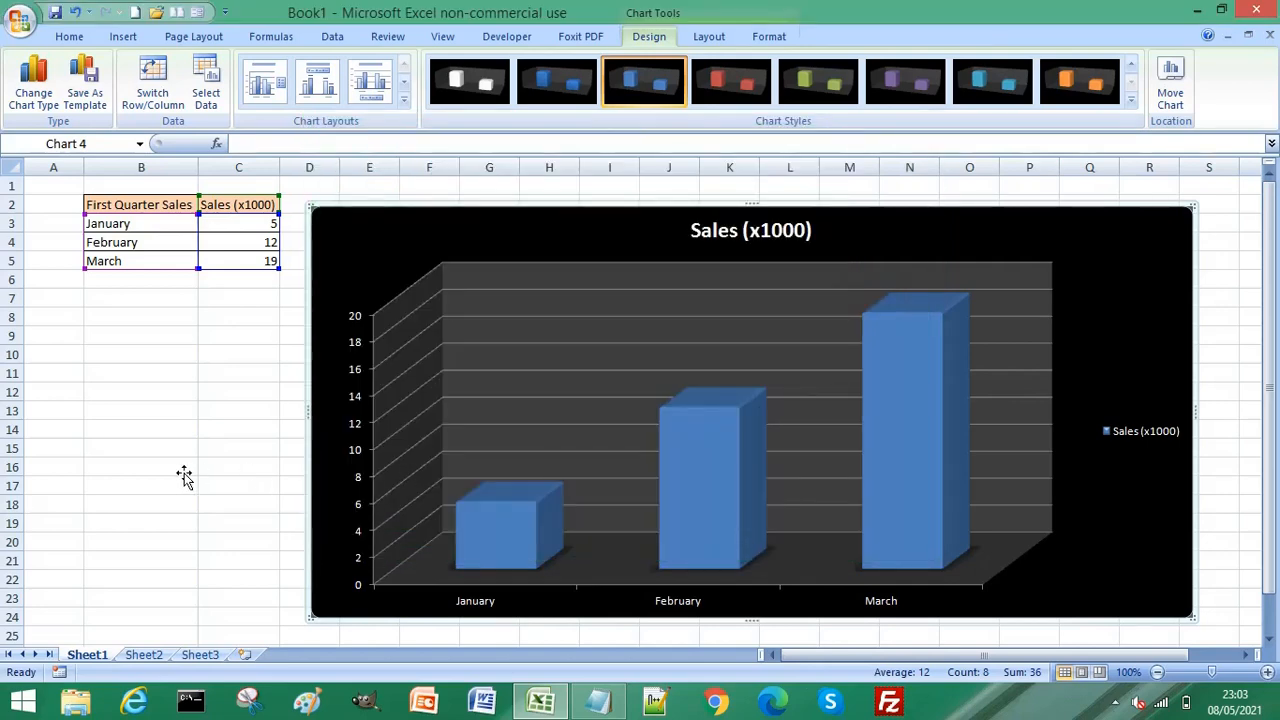
{"action": "mouse_move", "coordinate": [160, 624]}
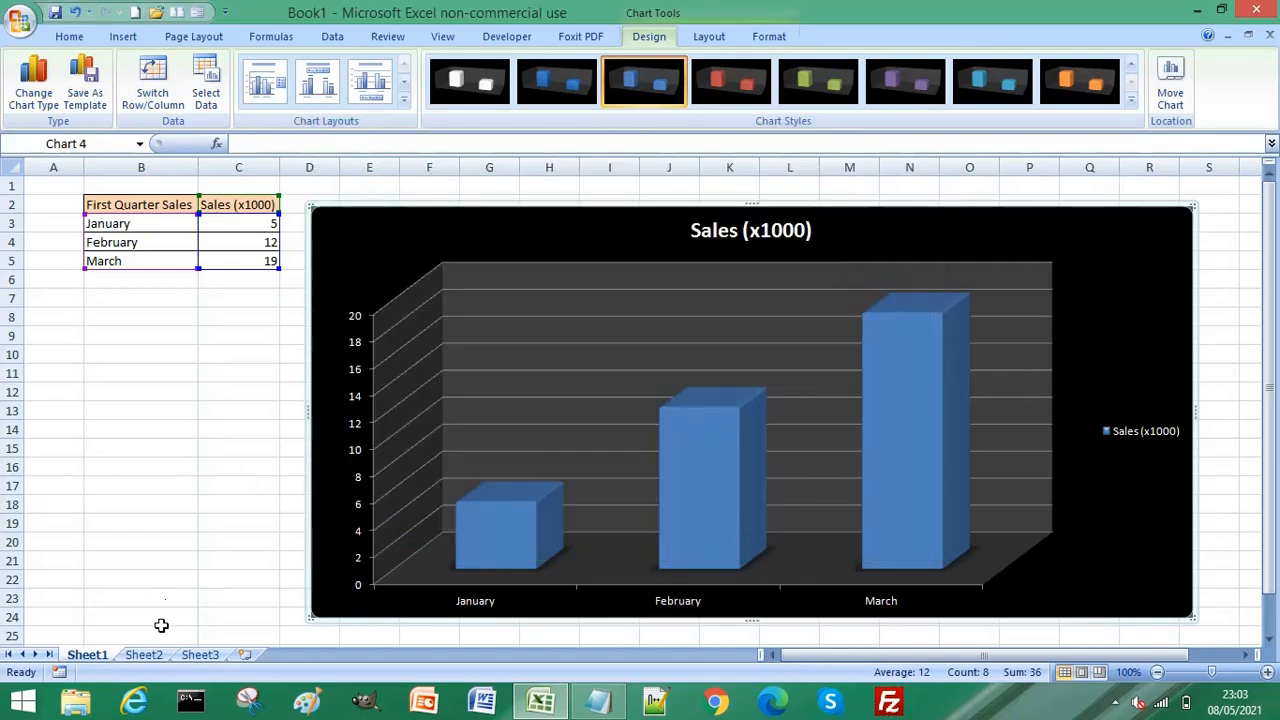
Move to Sheet2 and select the Second Quarter Sales data (January–March 21, 28, 35).
{"action": "left_click", "coordinate": [144, 654]}
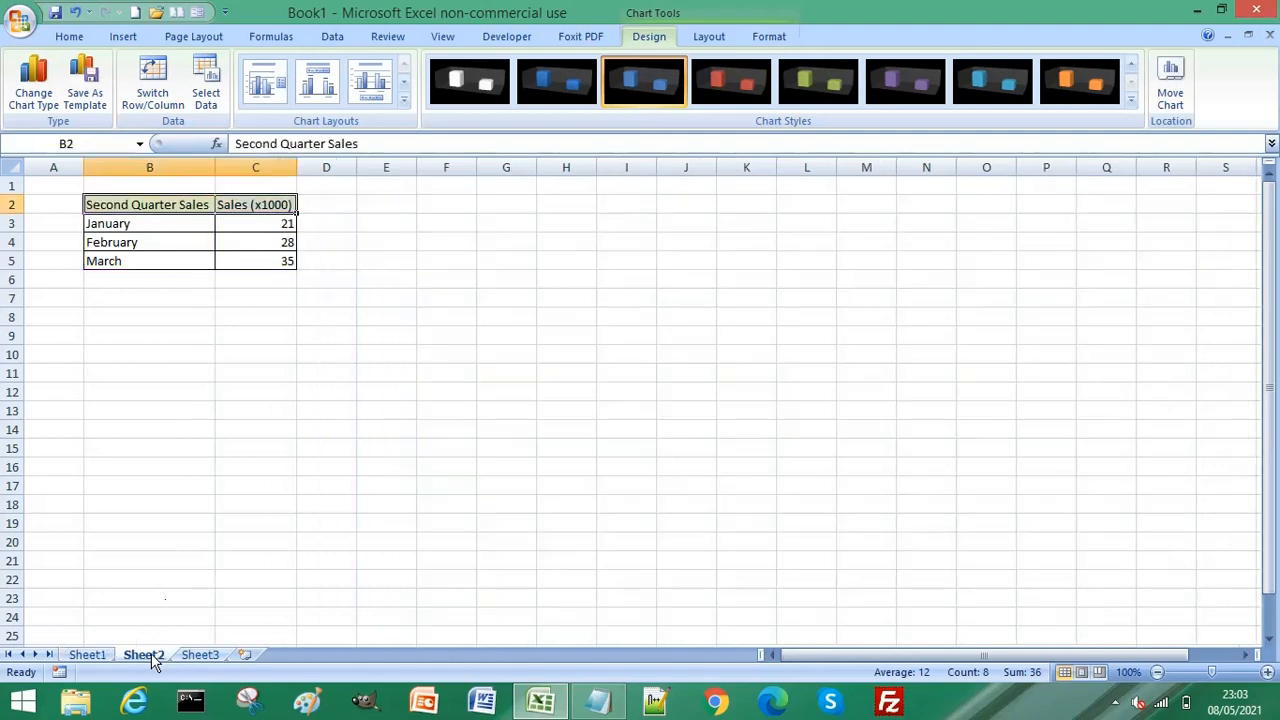
{"action": "left_click", "coordinate": [140, 394]}
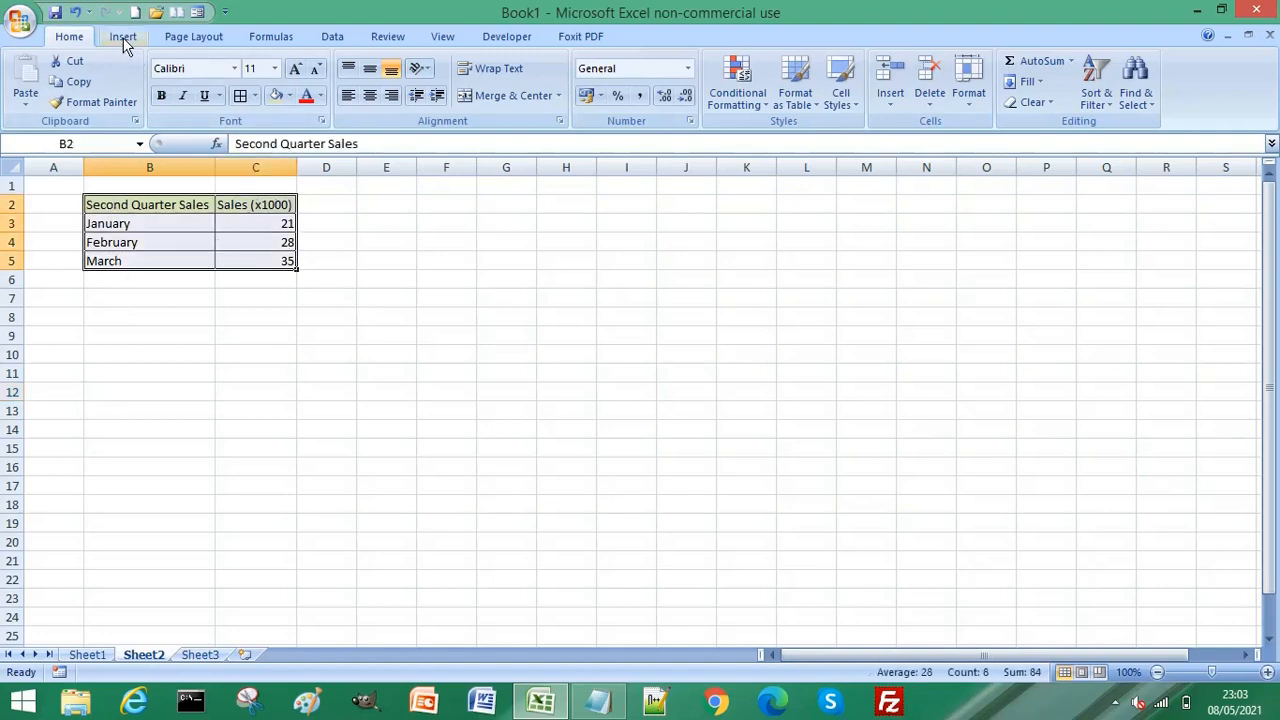
Insert a 3-D Clustered Column chart of the Second Quarter Sales figures.
{"action": "left_click", "coordinate": [122, 36]}
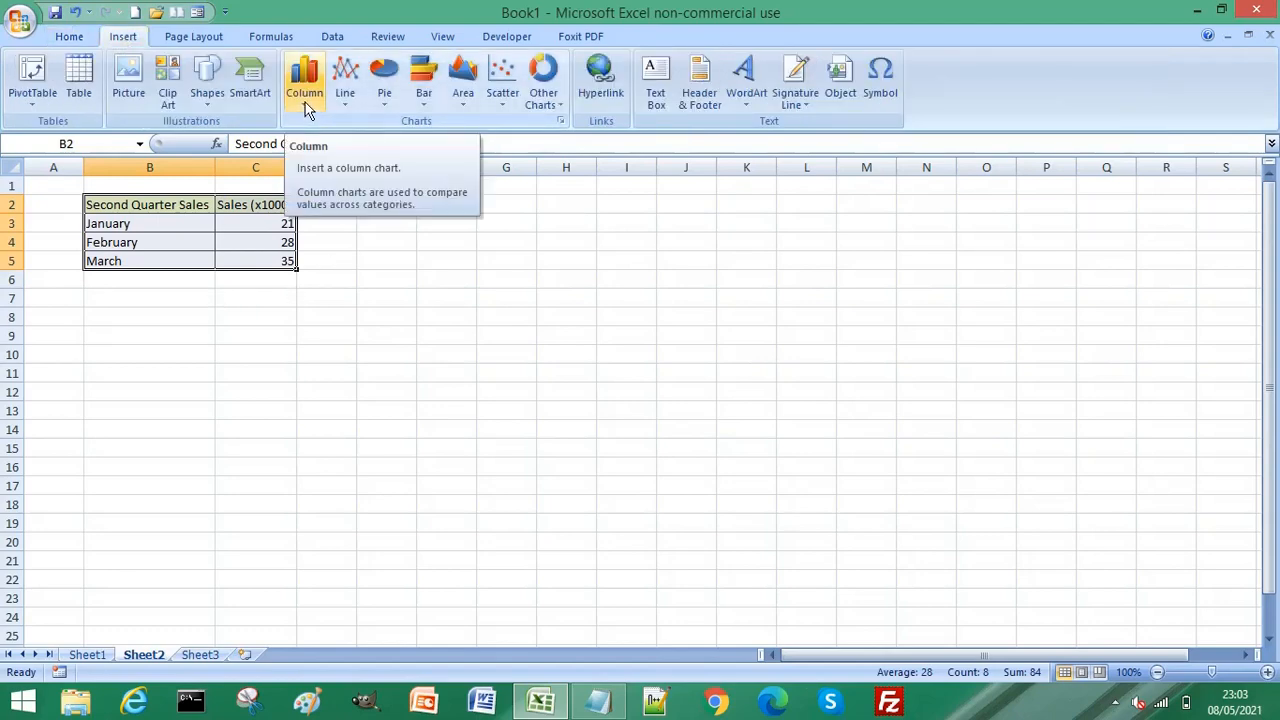
{"action": "left_click", "coordinate": [304, 80]}
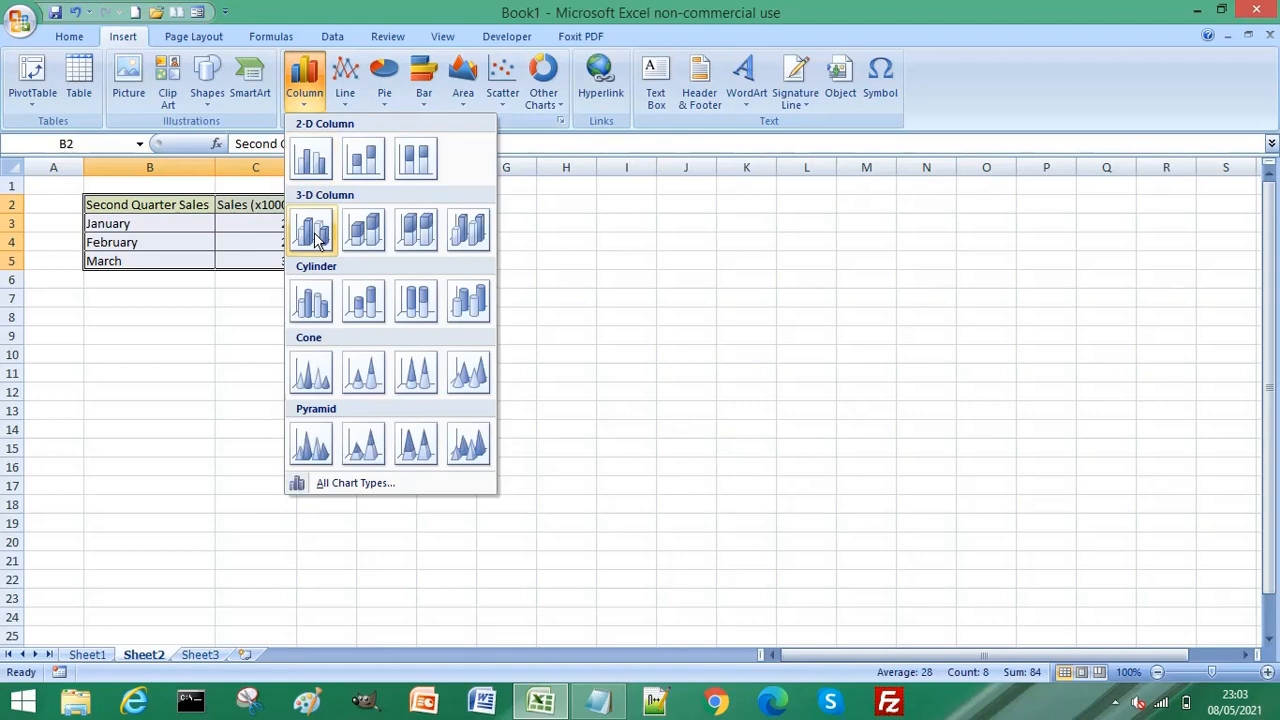
{"action": "left_click", "coordinate": [312, 232]}
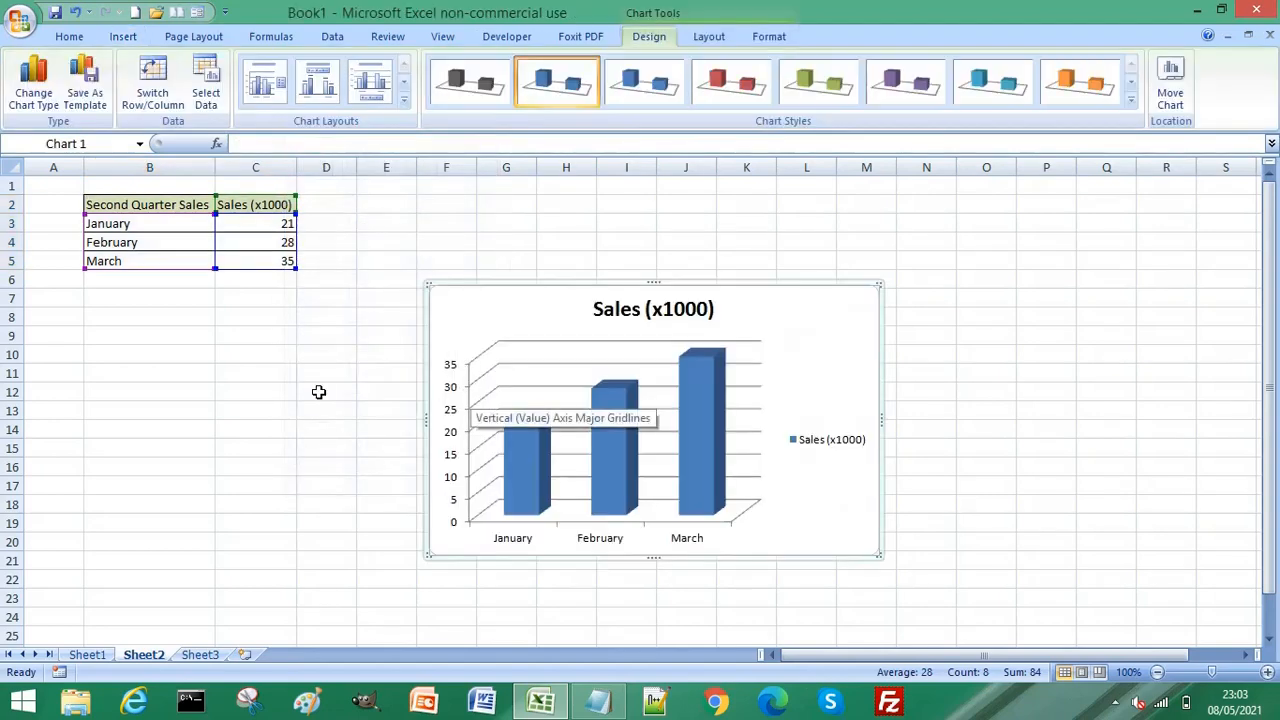
{"action": "mouse_move", "coordinate": [274, 438]}
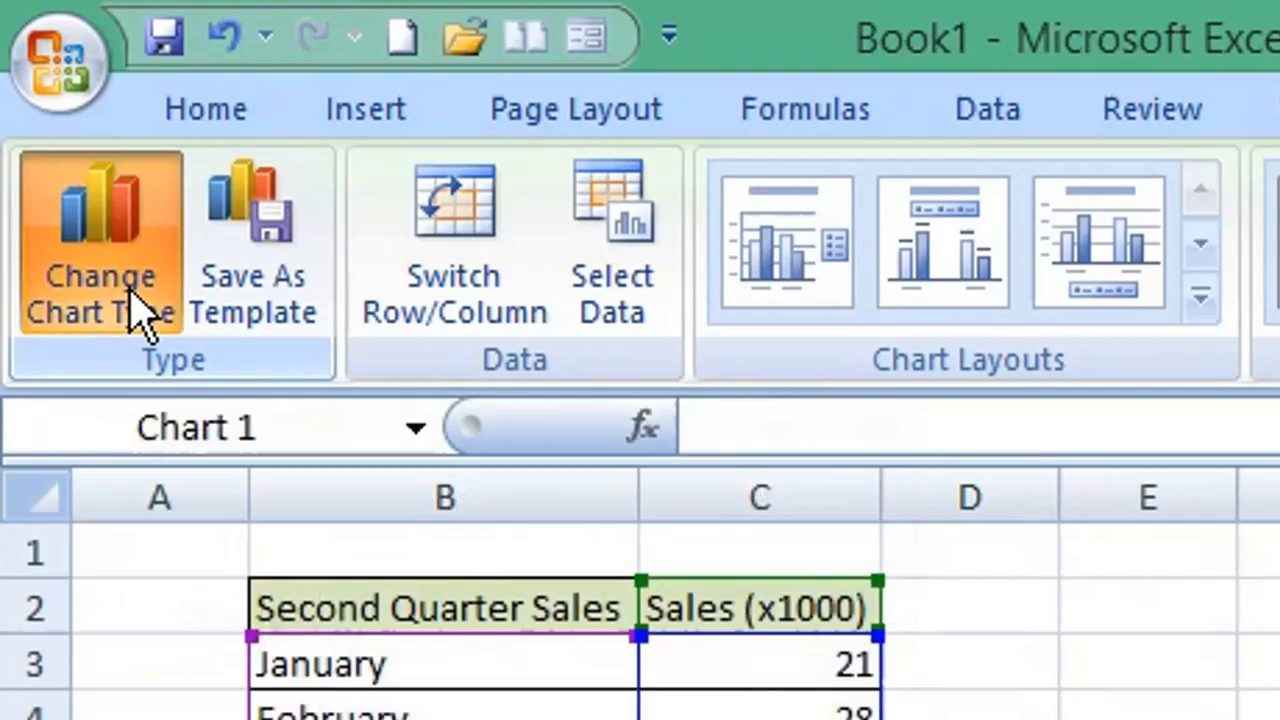
Change the new chart's type to the saved 'Default Chart Style' template under My Templates.
{"action": "left_click", "coordinate": [100, 240]}
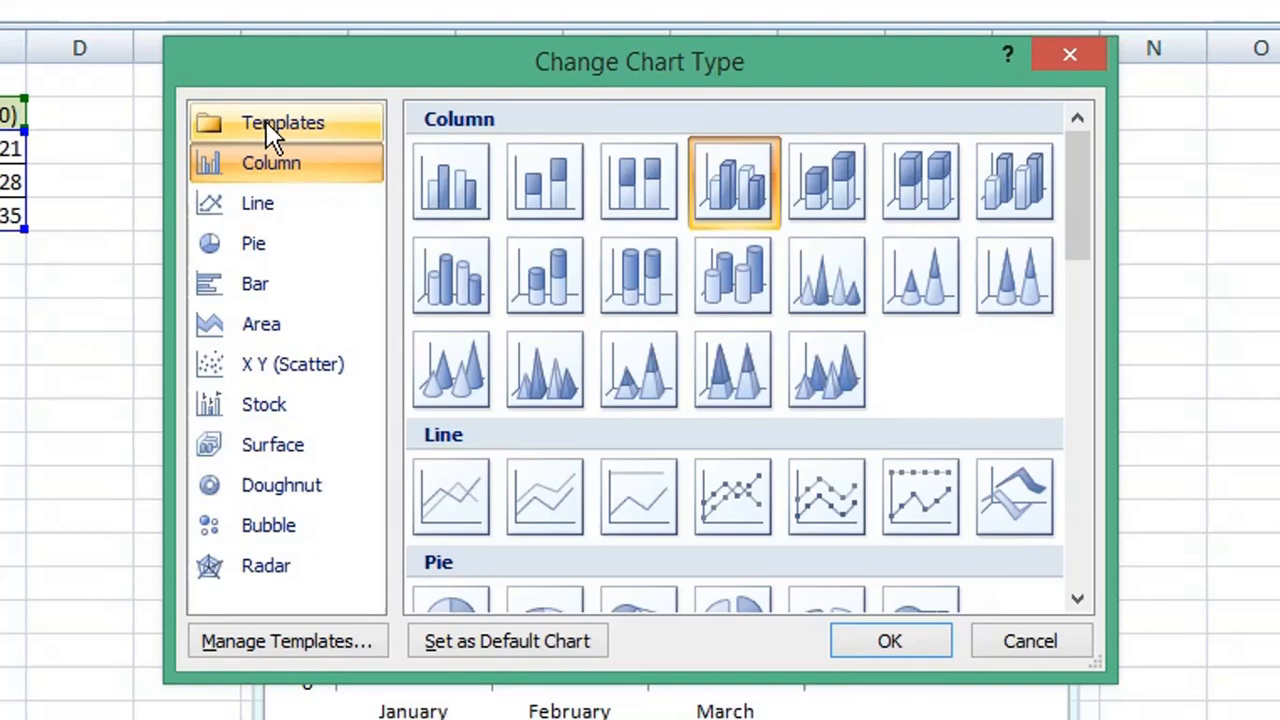
{"action": "left_click", "coordinate": [284, 122]}
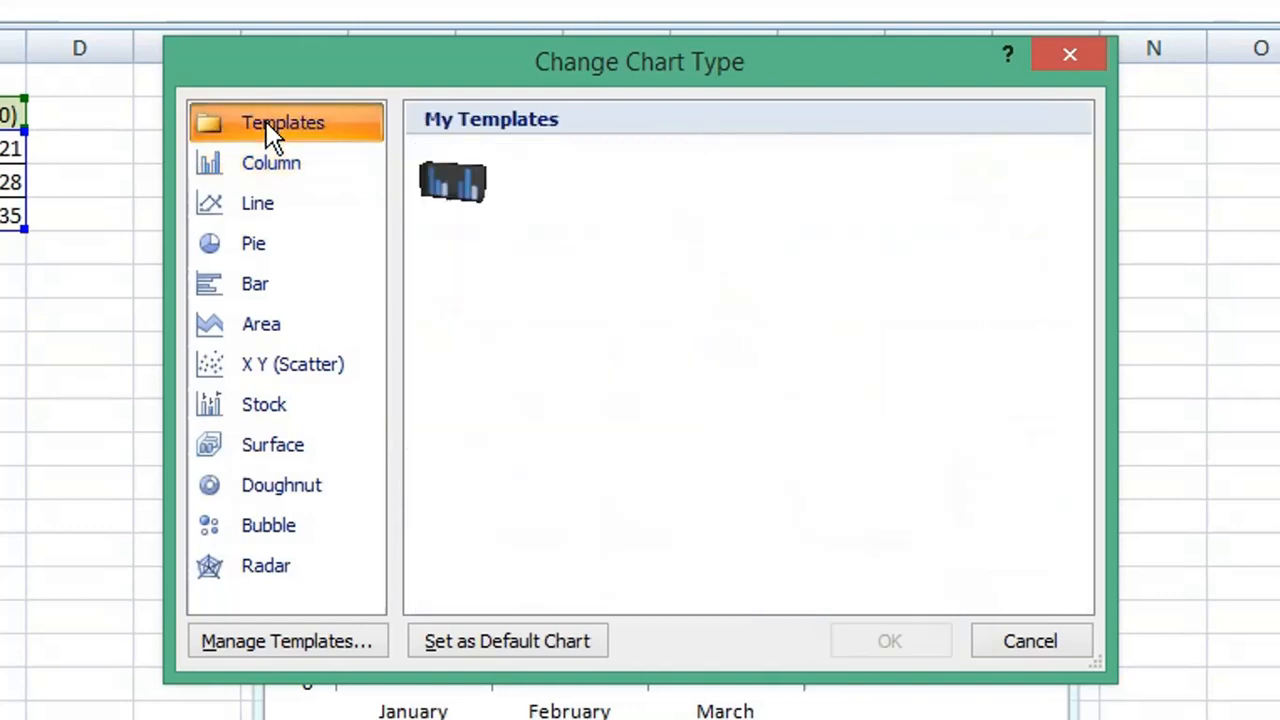
{"action": "mouse_move", "coordinate": [544, 312]}
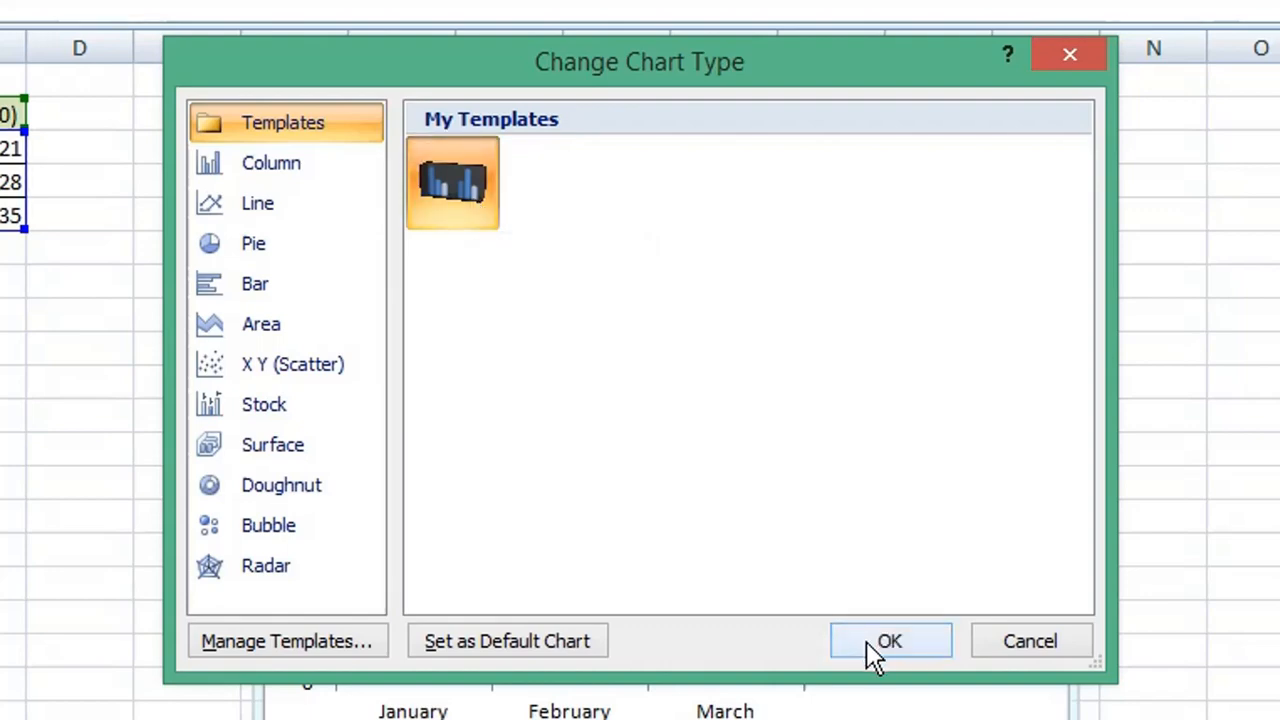
{"action": "left_click", "coordinate": [888, 640]}
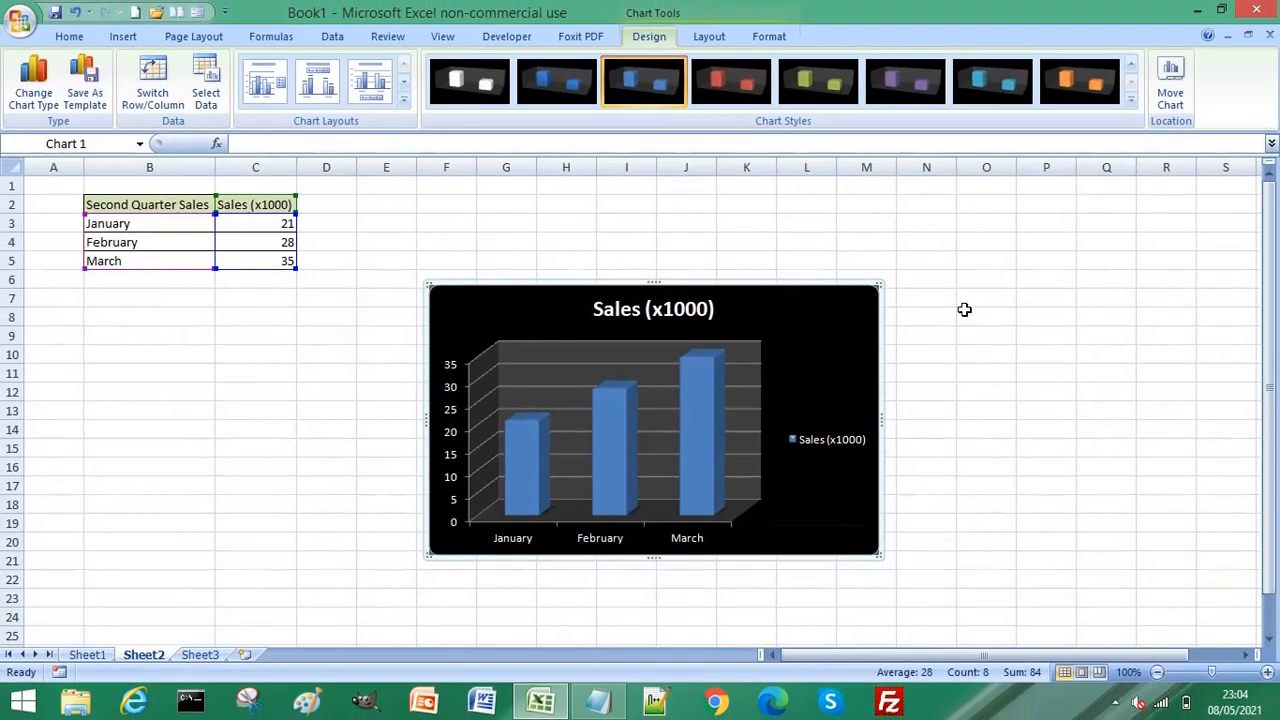
{"action": "mouse_move", "coordinate": [424, 292]}
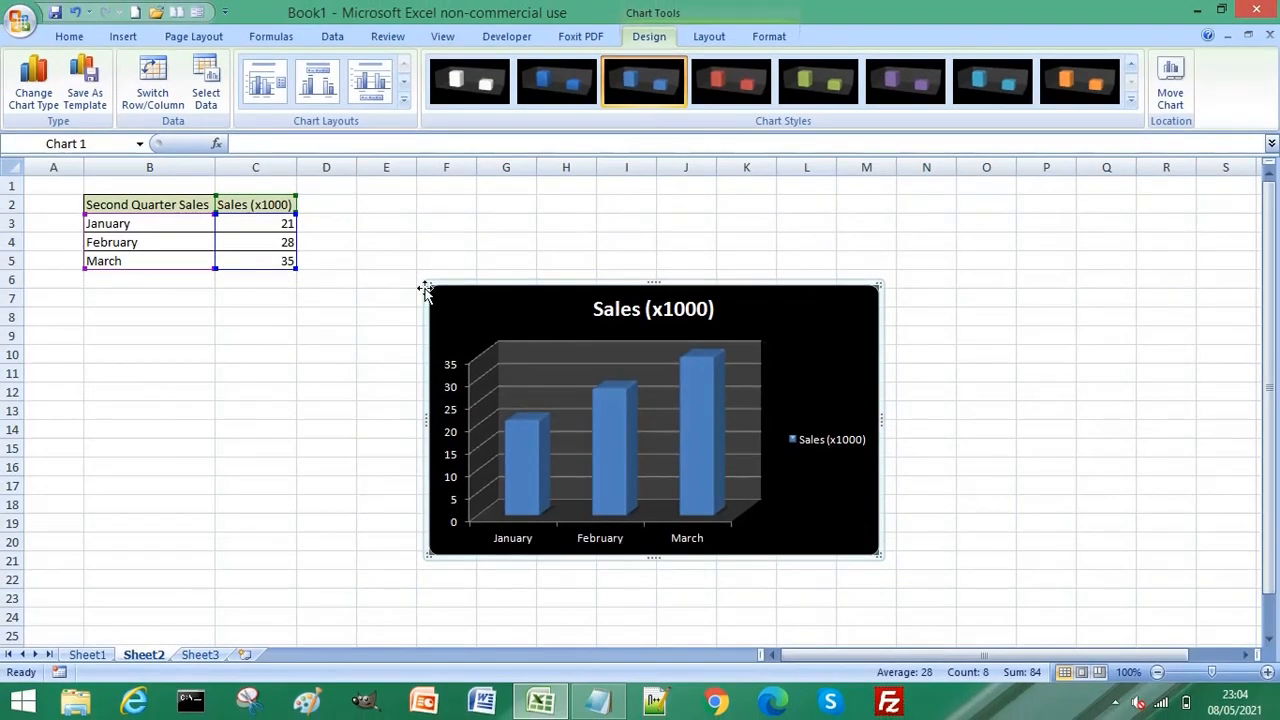